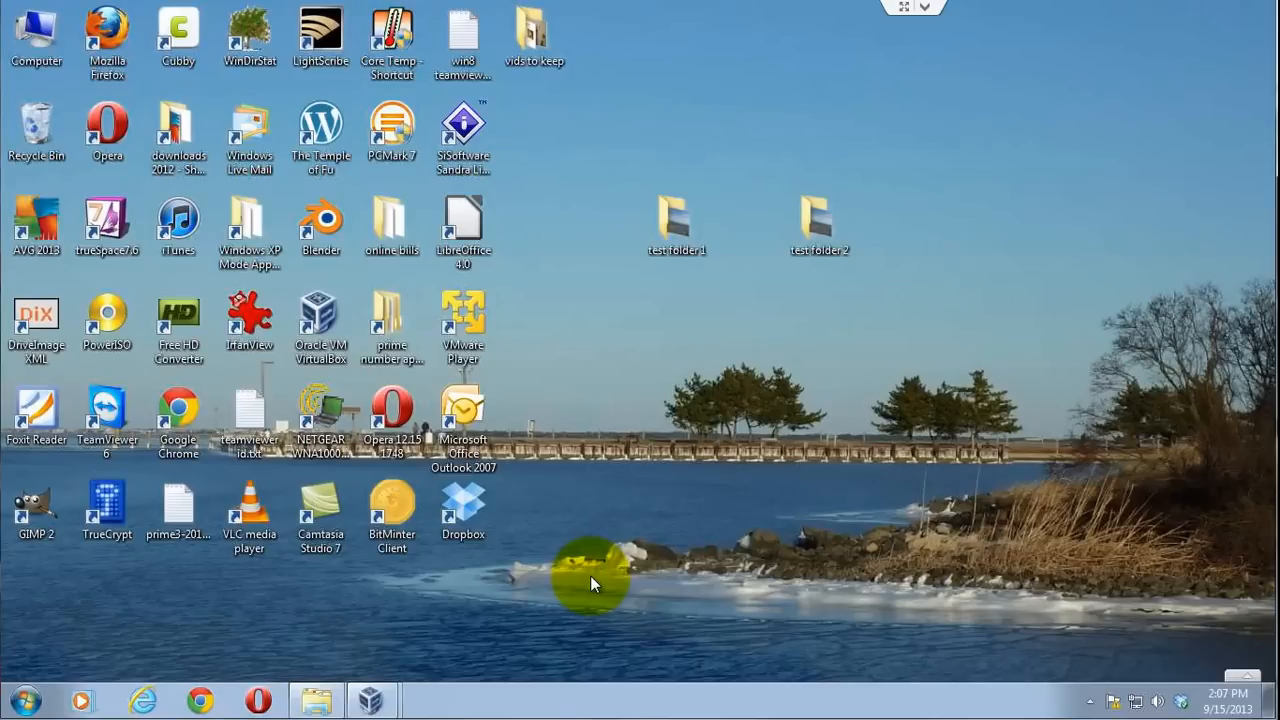
mouse_move(600, 452)
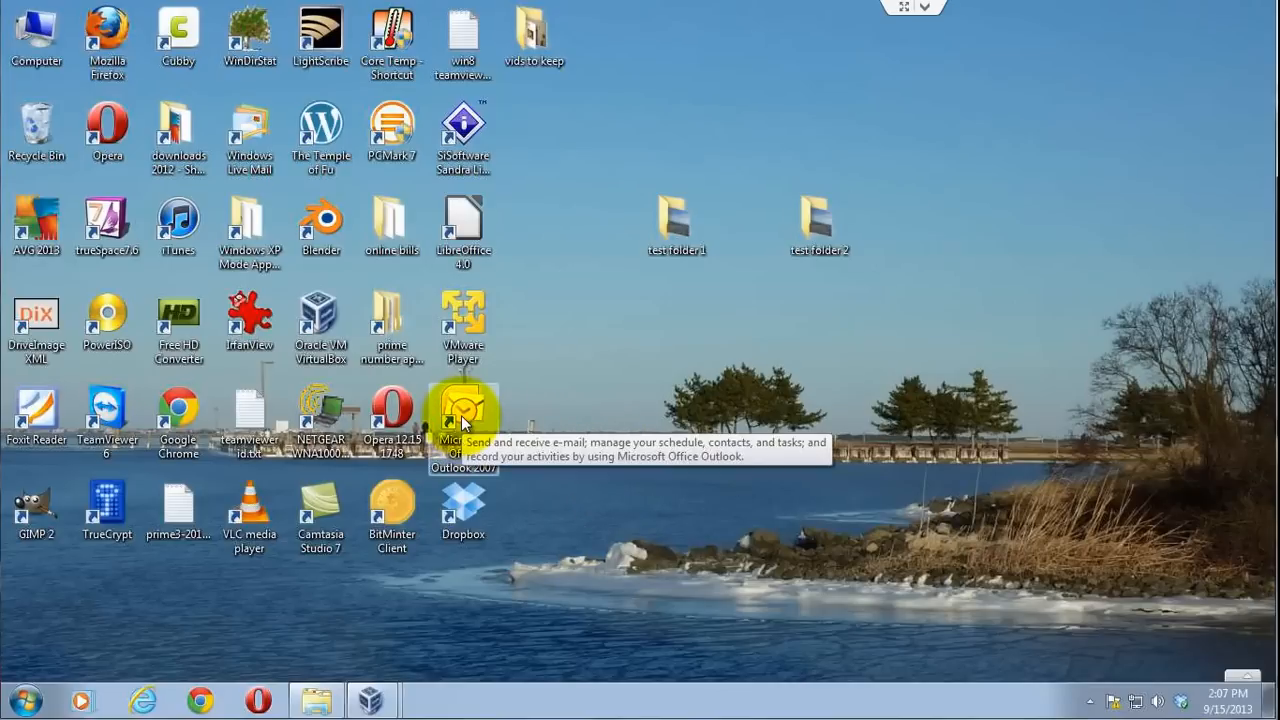
Launch Microsoft Office Outlook 2007 from its desktop shortcut
double_click(462, 410)
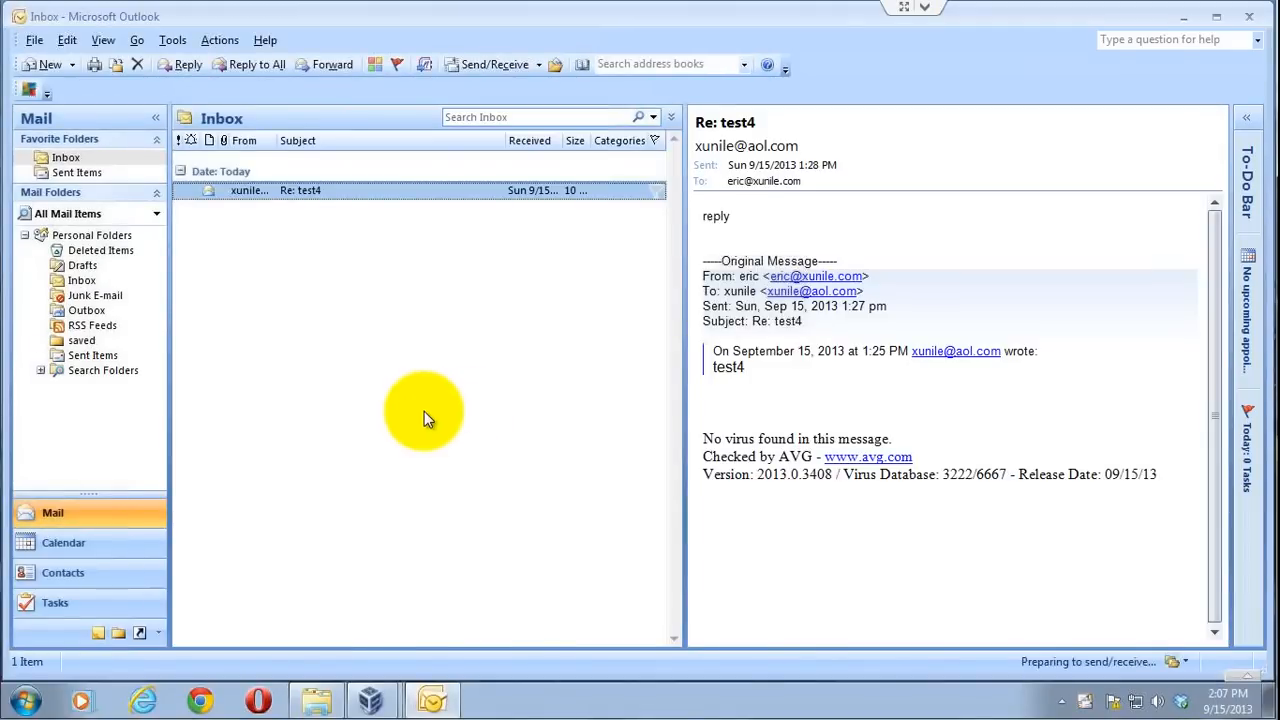
mouse_move(270, 365)
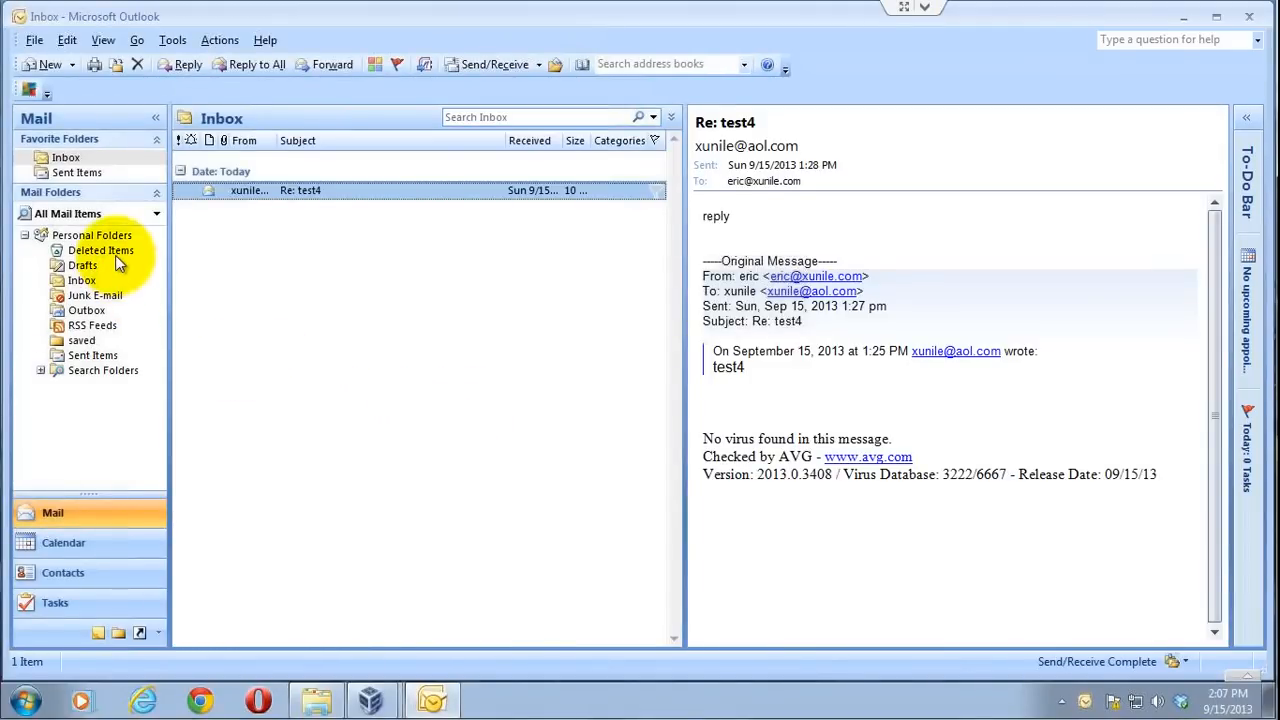
Open the Deleted Items folder under Personal Folders to view its five messages
left_click(101, 250)
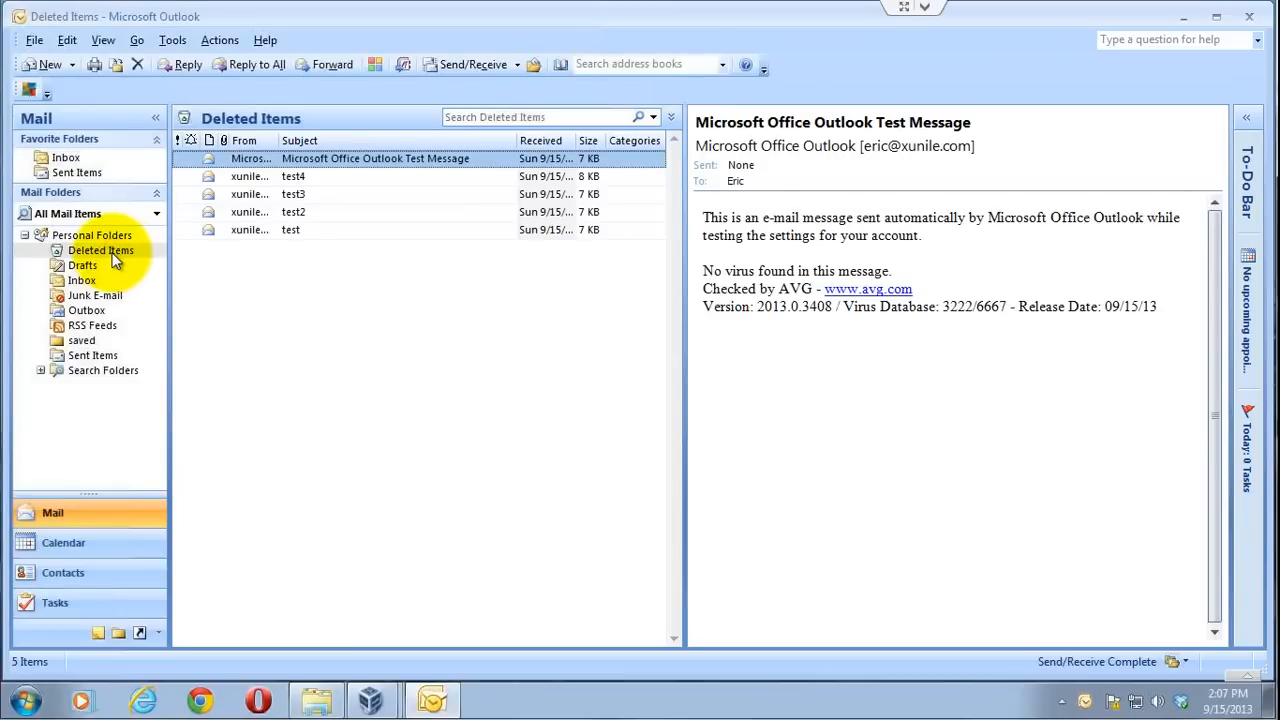
Empty the Deleted Items folder from its context menu and confirm permanent deletion
right_click(100, 250)
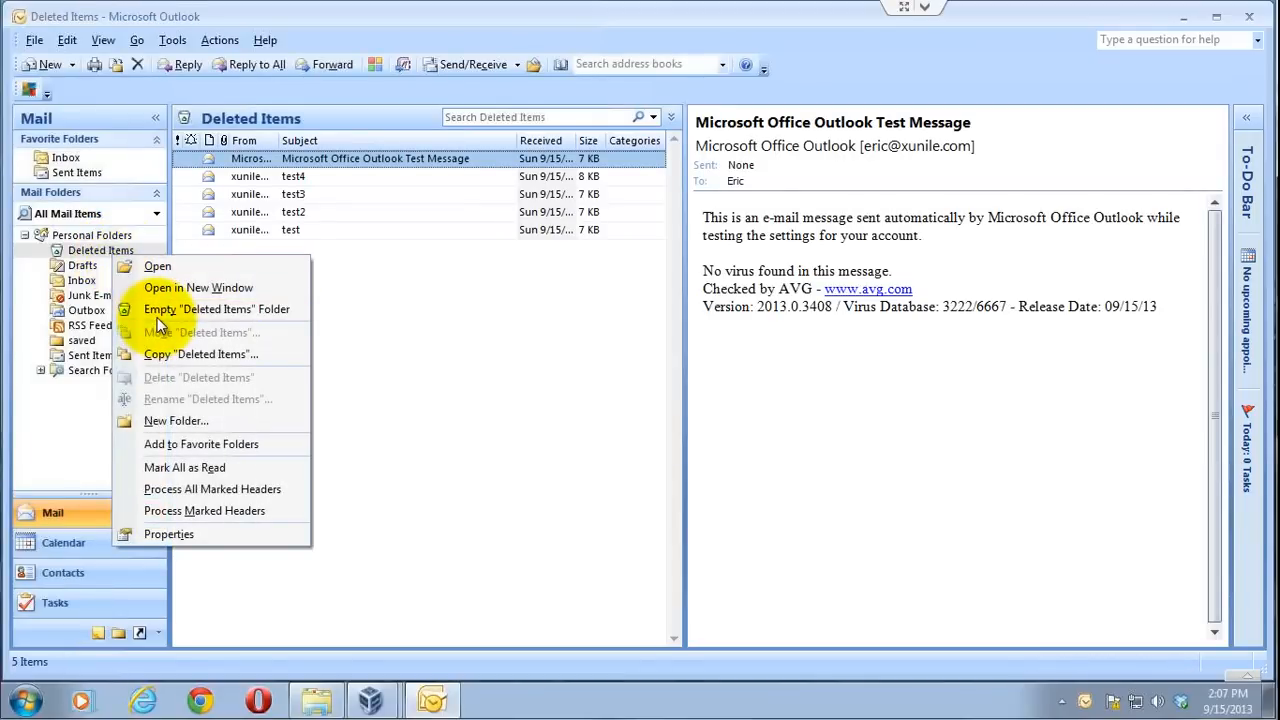
left_click(216, 308)
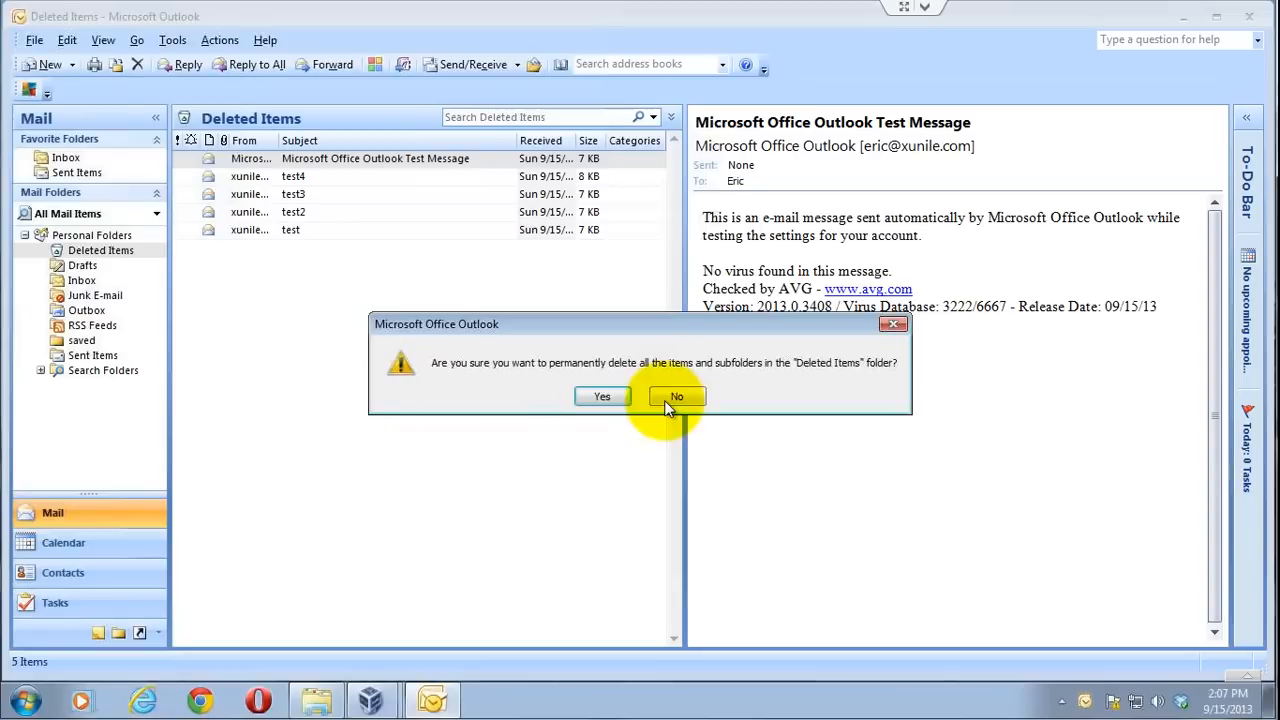
left_click(602, 396)
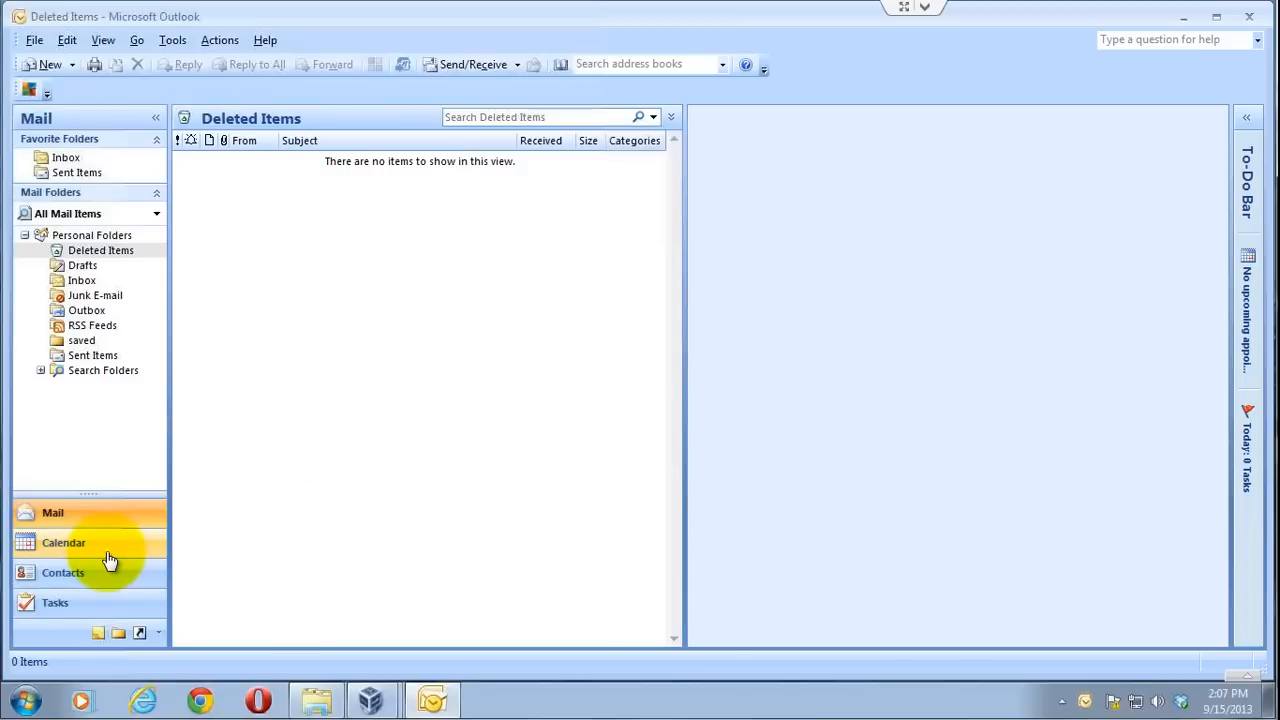
mouse_move(219, 482)
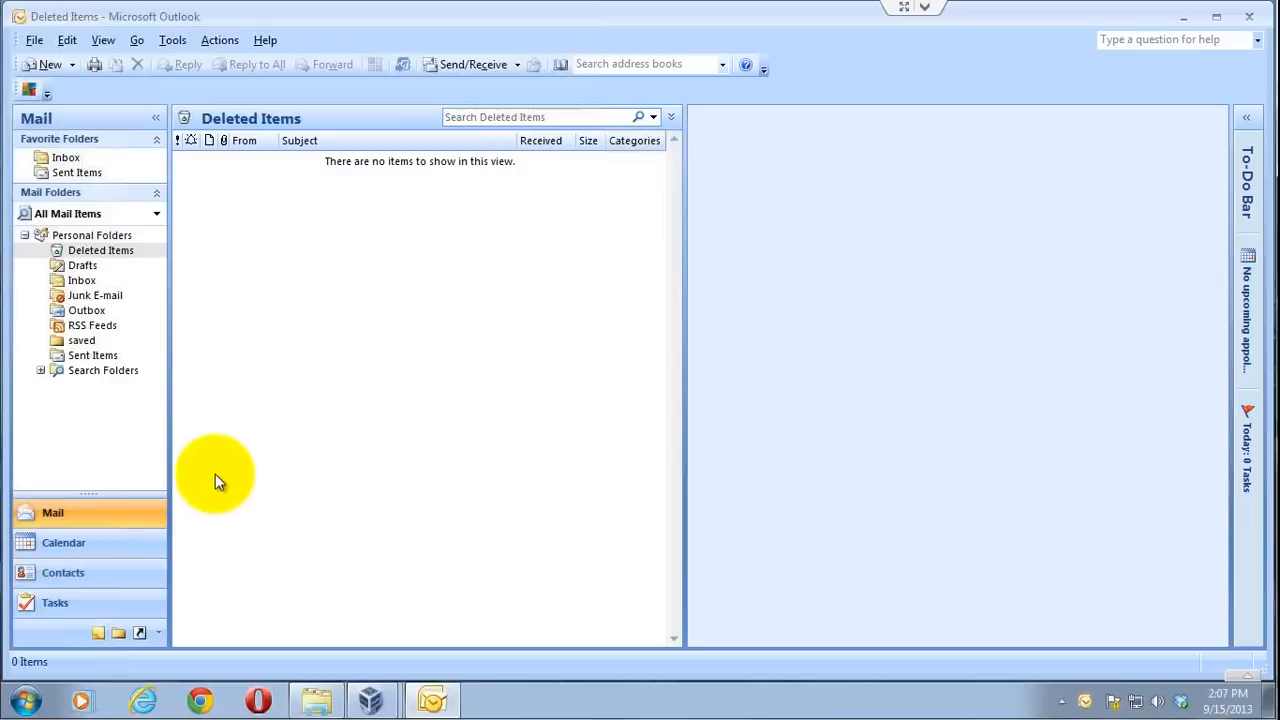
mouse_move(225, 470)
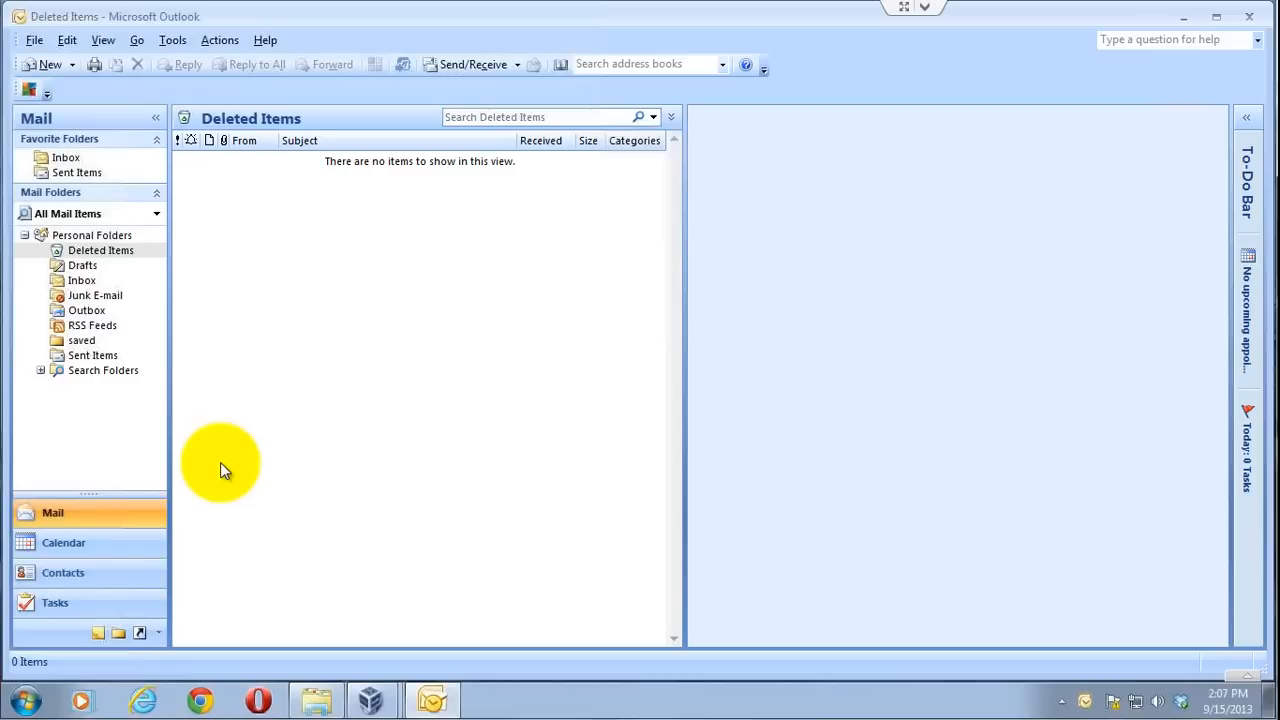
mouse_move(252, 350)
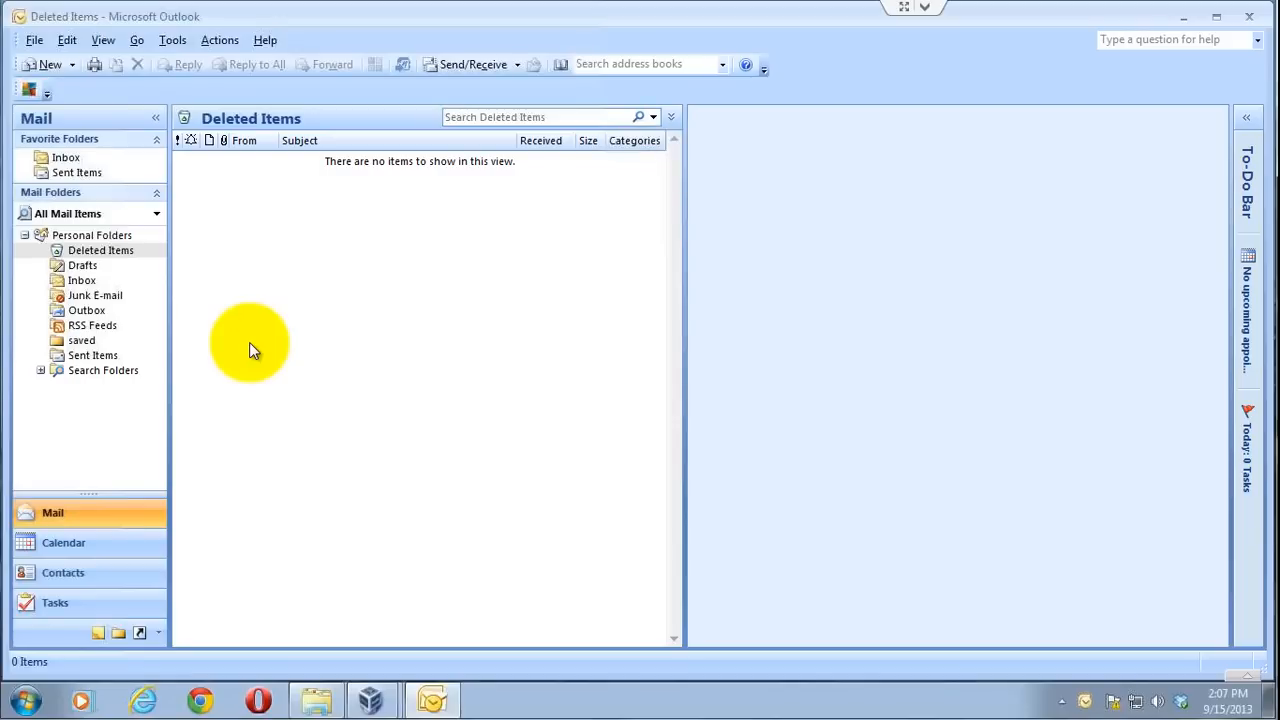
mouse_move(250, 405)
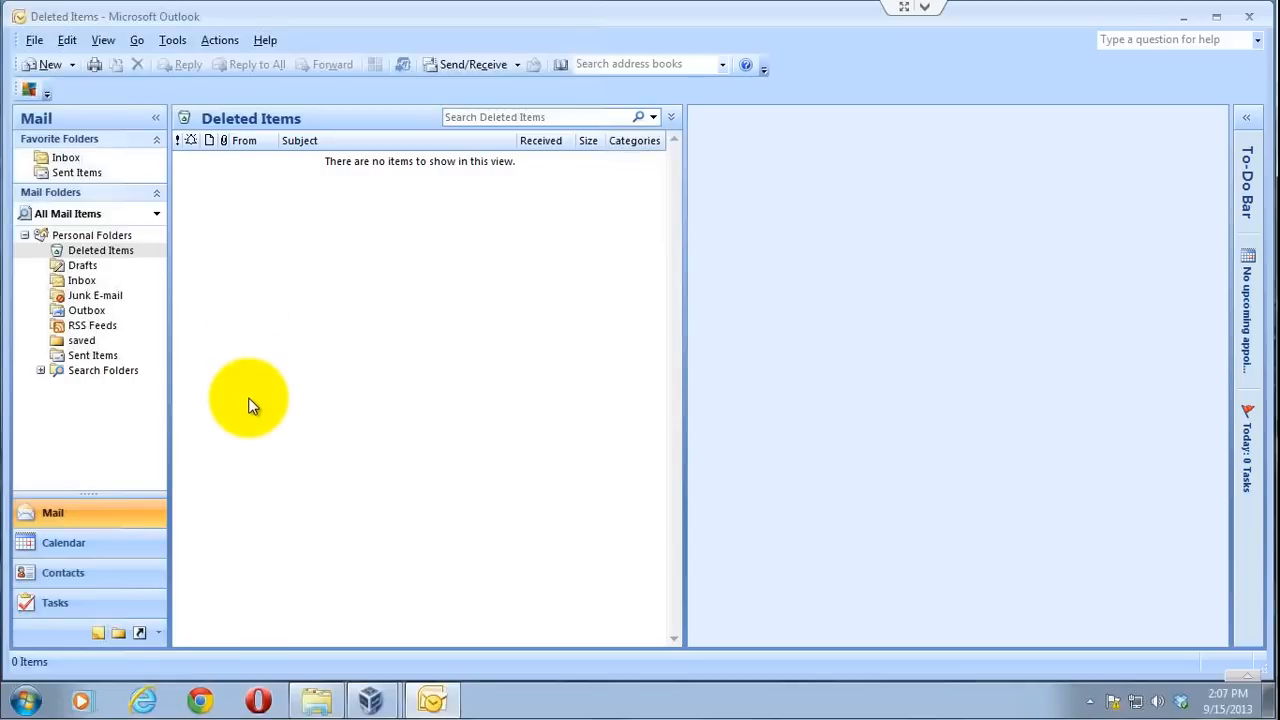
mouse_move(265, 405)
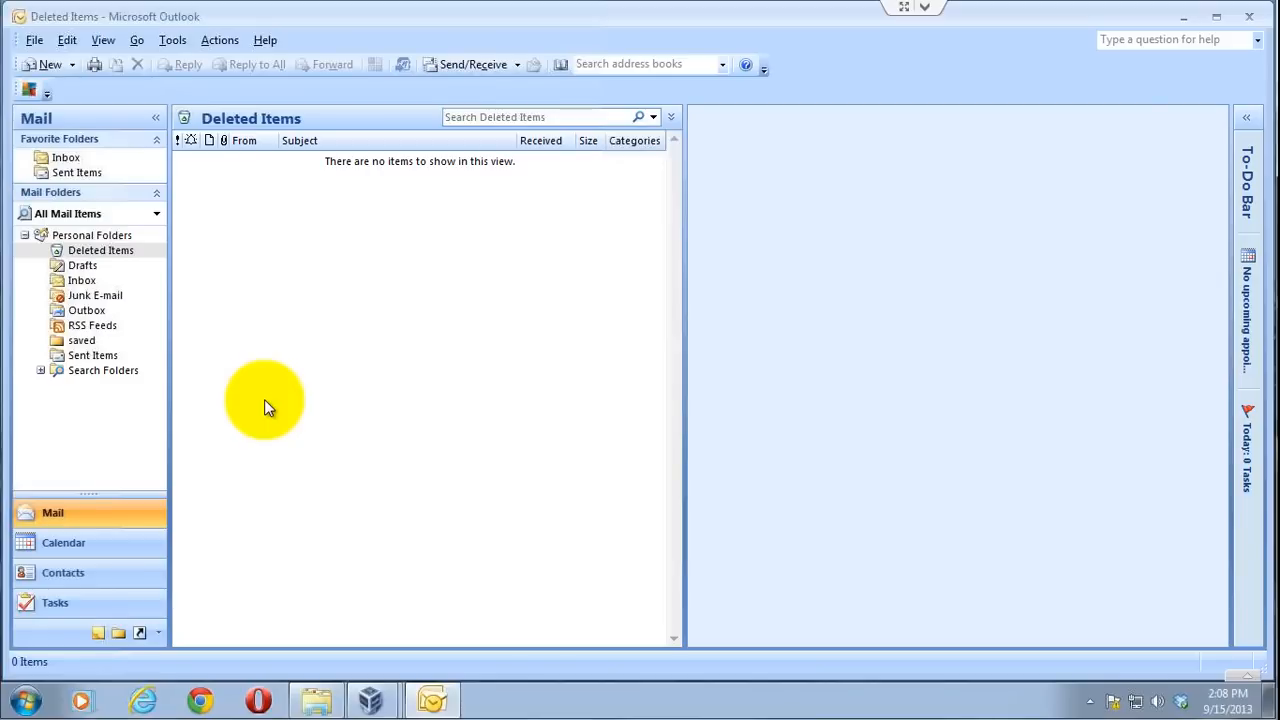
mouse_move(232, 307)
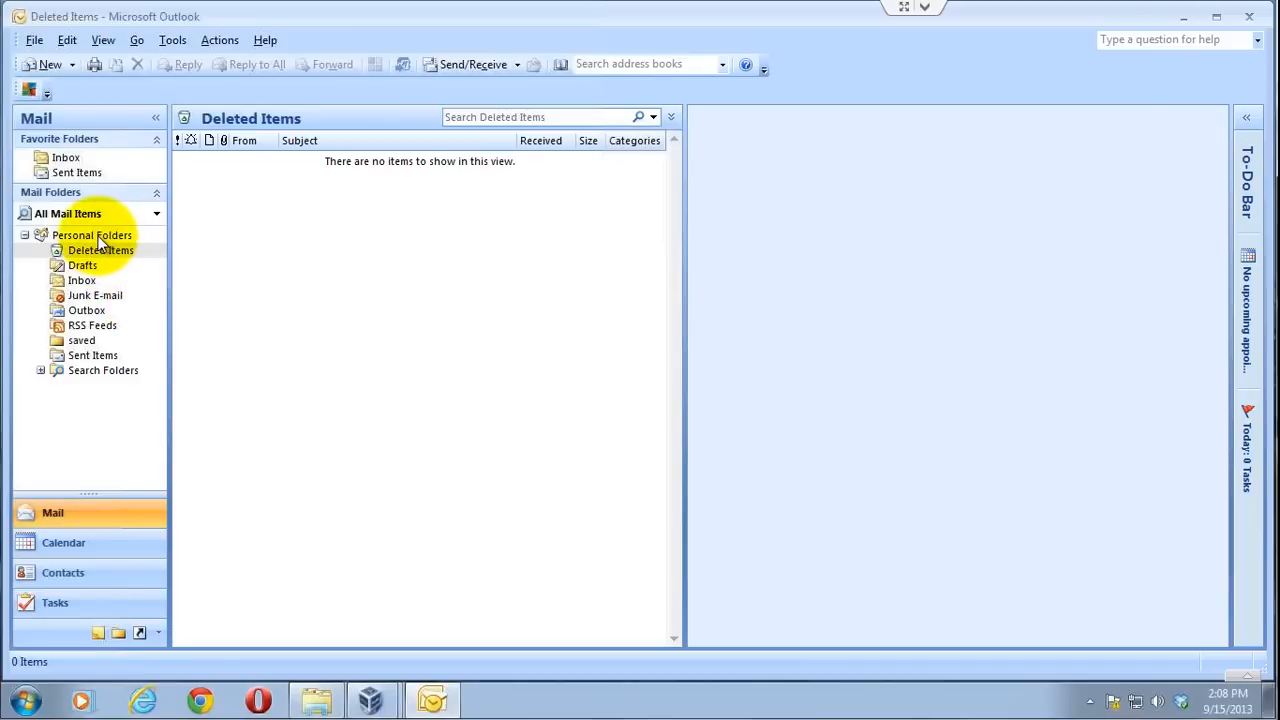
Open the Personal Folders properties and its Advanced data file settings
right_click(91, 234)
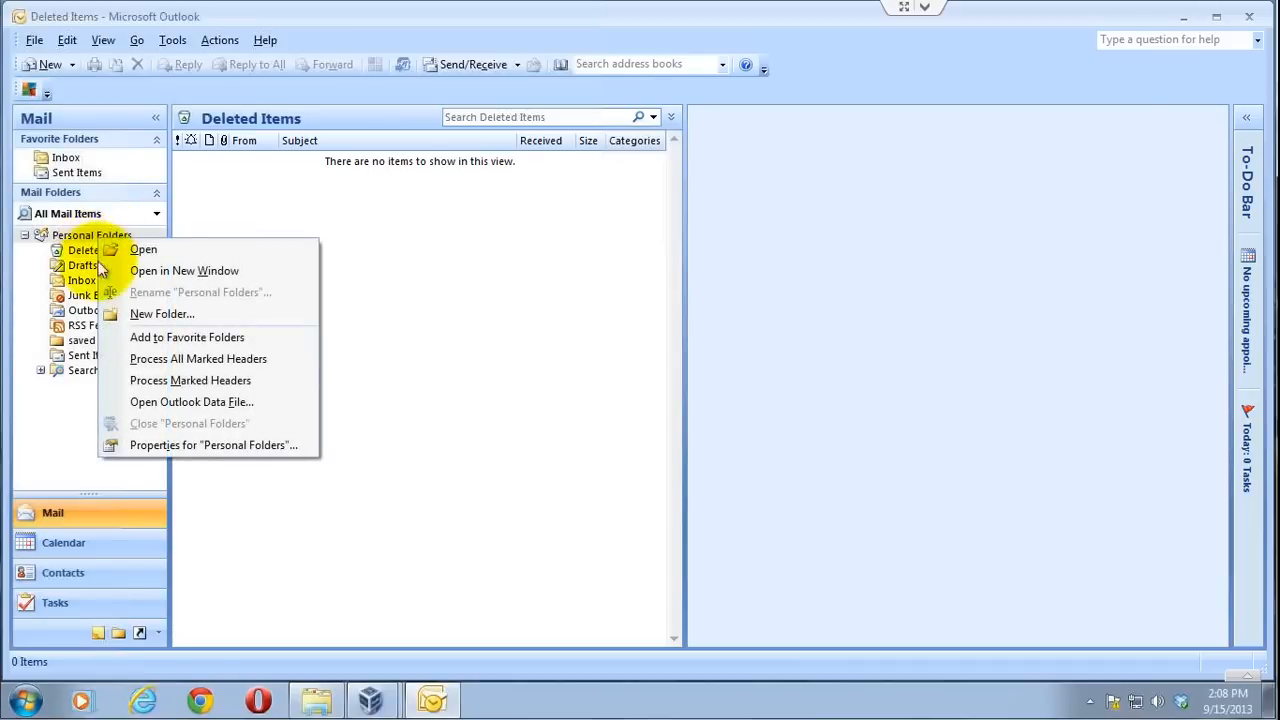
mouse_move(175, 445)
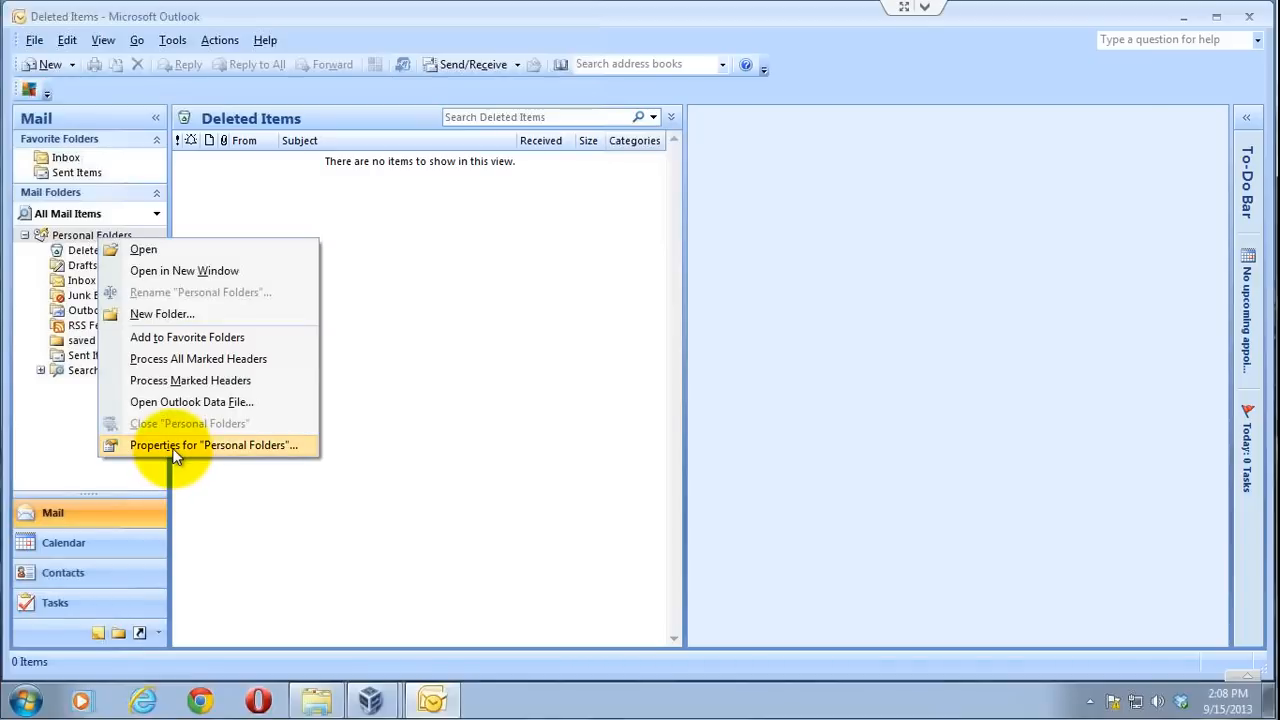
left_click(211, 445)
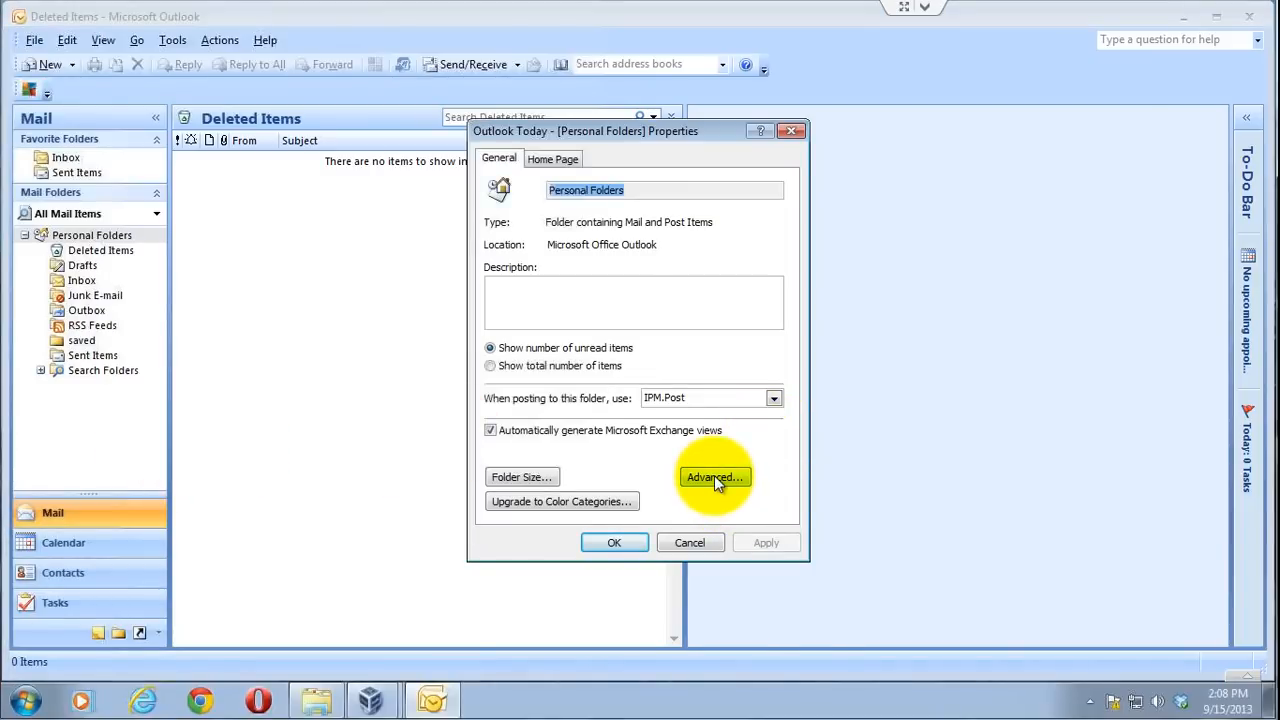
left_click(714, 476)
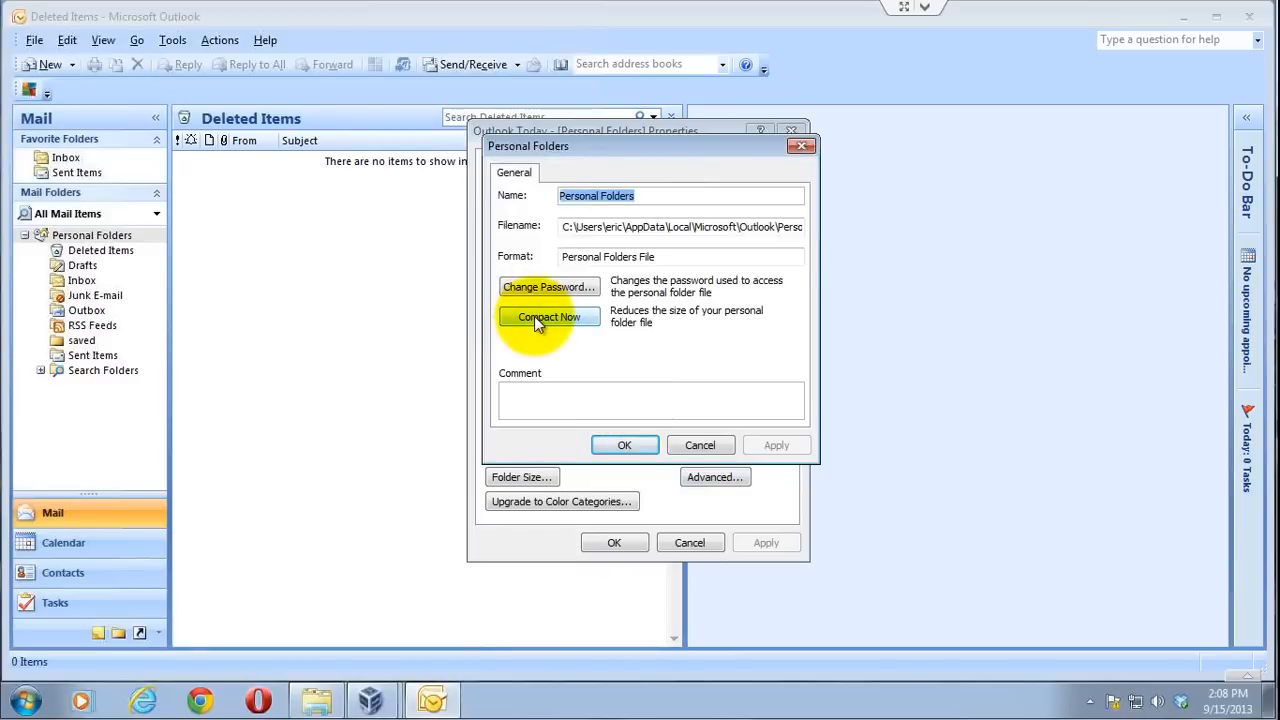
Compact the Personal Folders PST file, then accept and close both settings dialogs
left_click(548, 317)
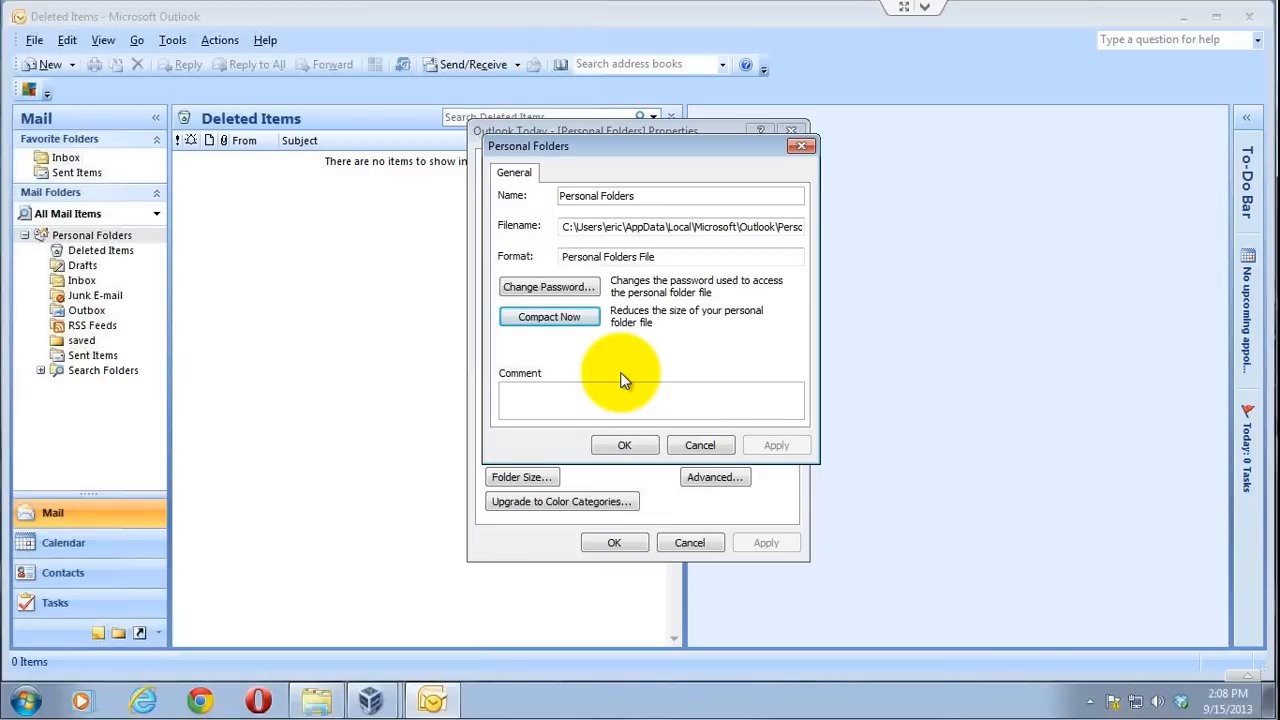
mouse_move(620, 371)
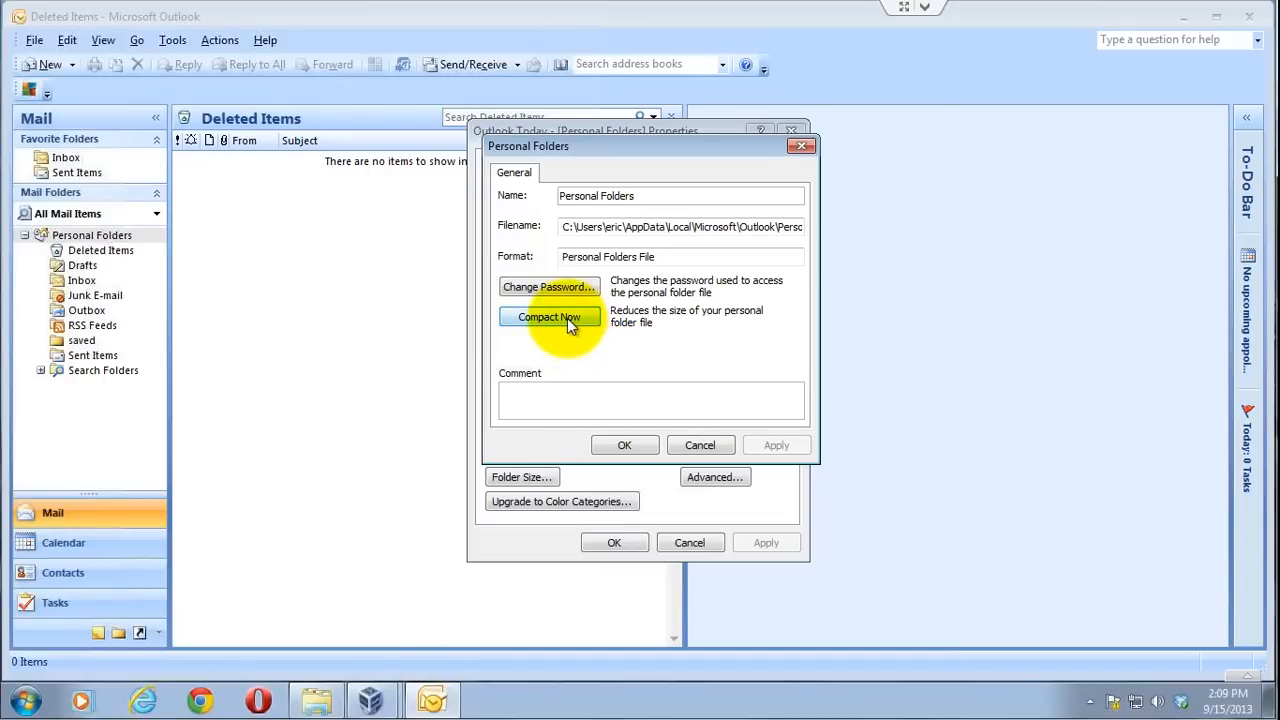
mouse_move(640, 330)
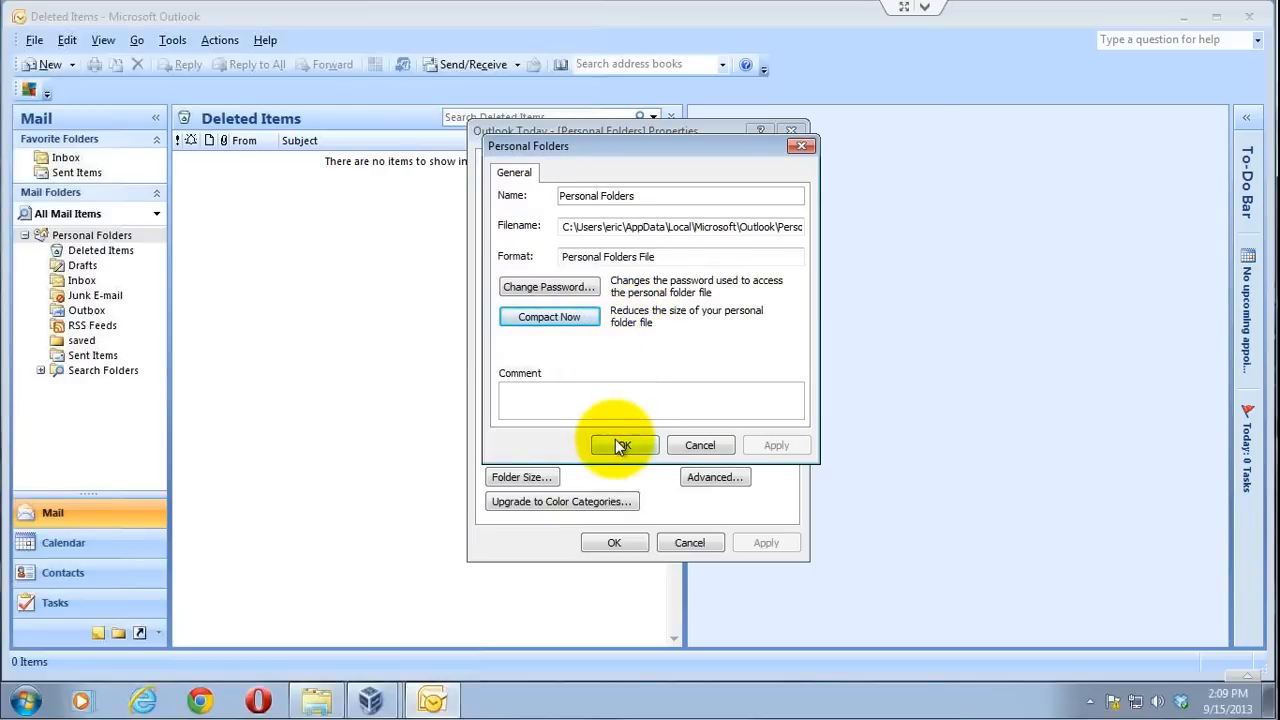
left_click(622, 445)
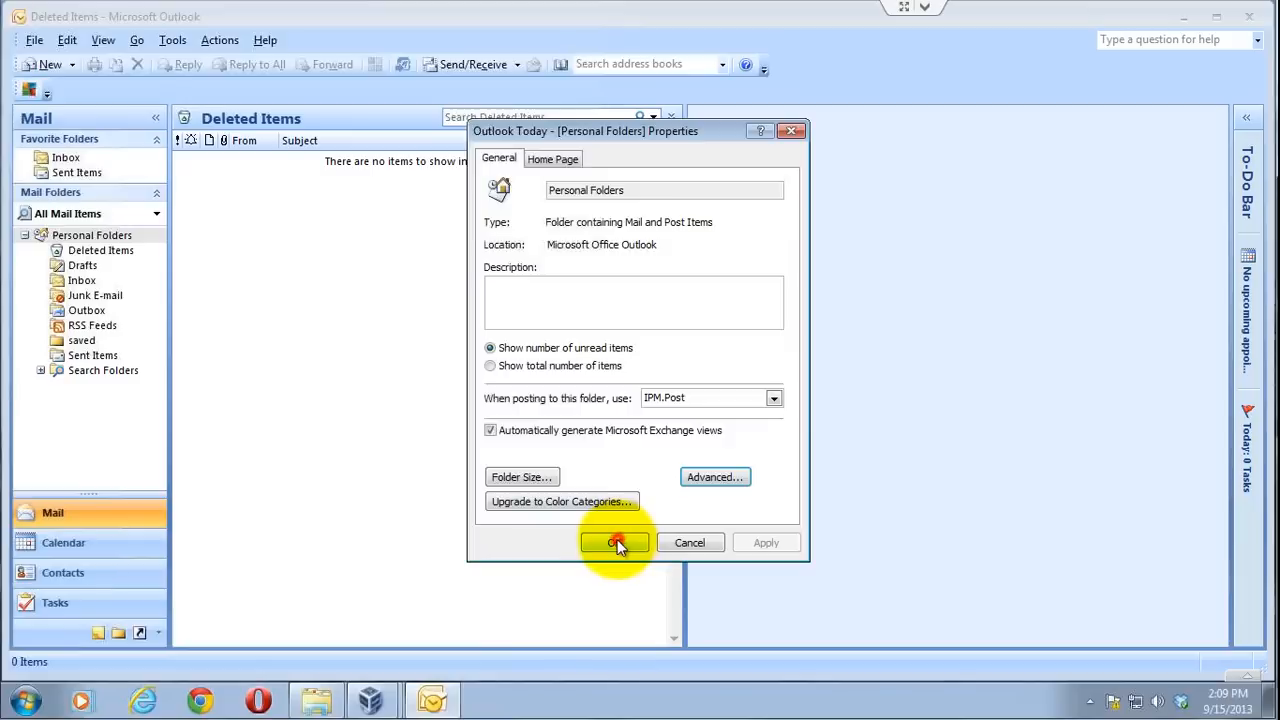
left_click(615, 542)
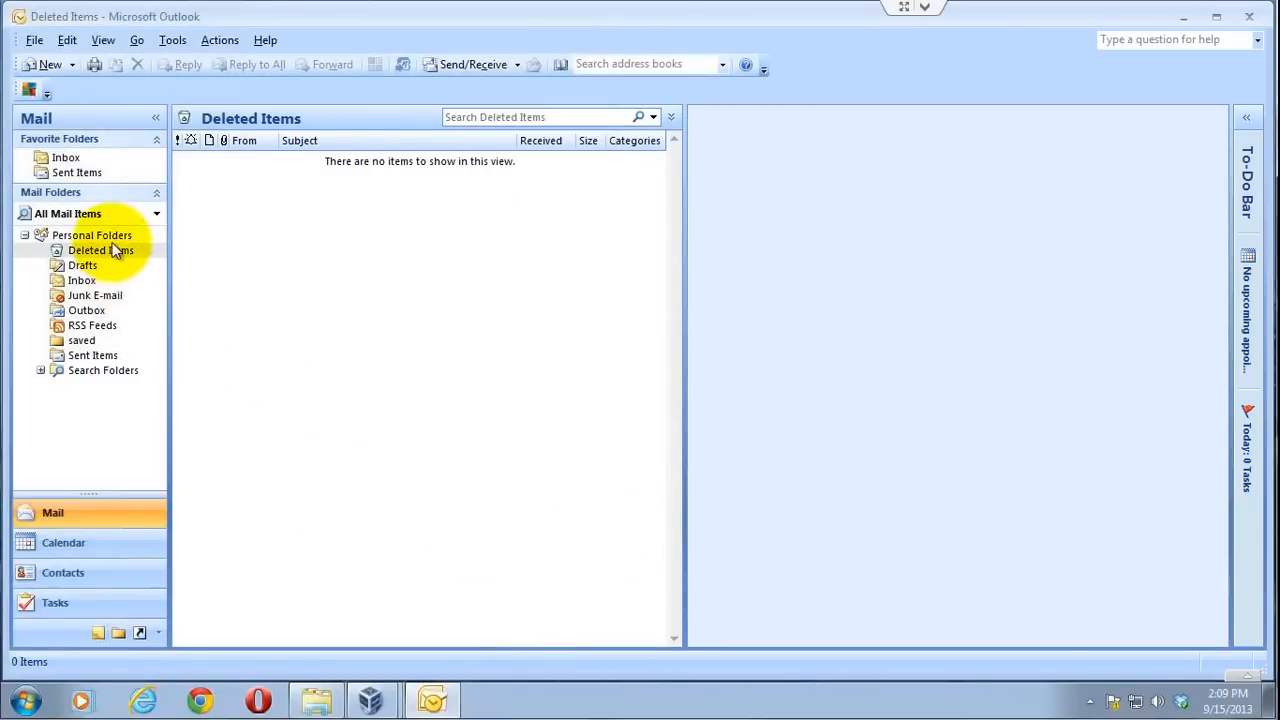
mouse_move(228, 335)
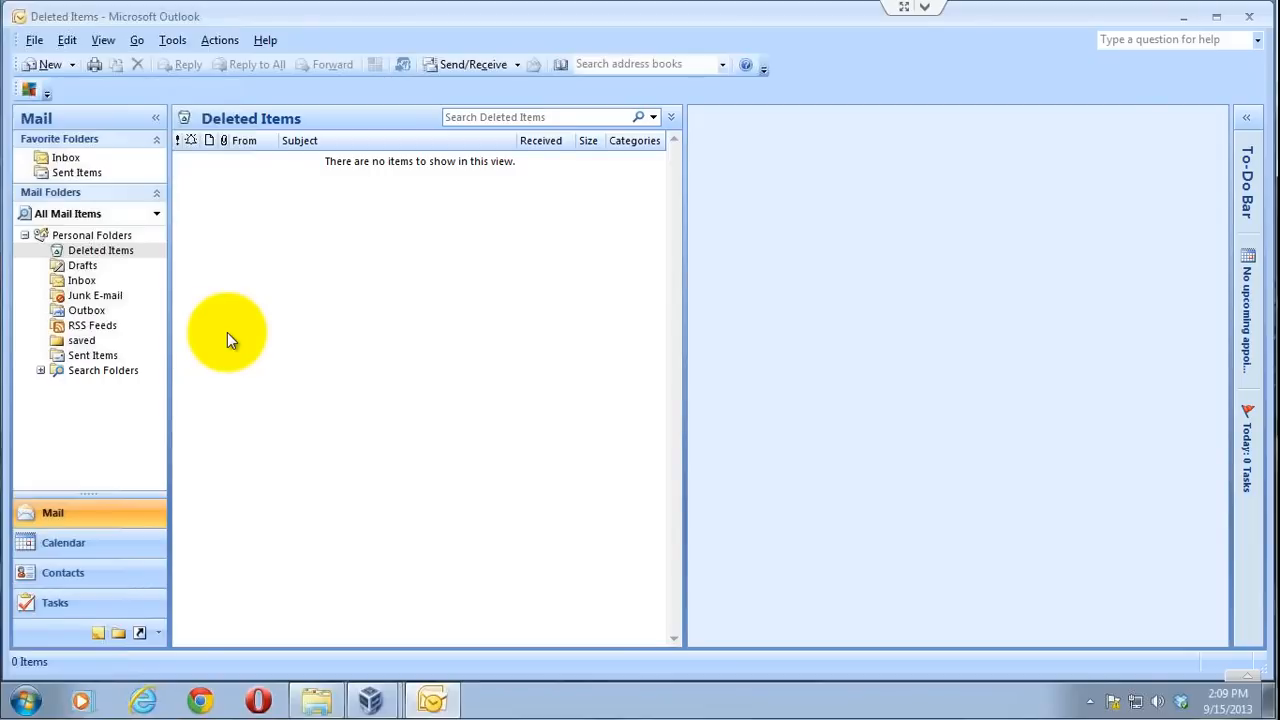
mouse_move(668, 265)
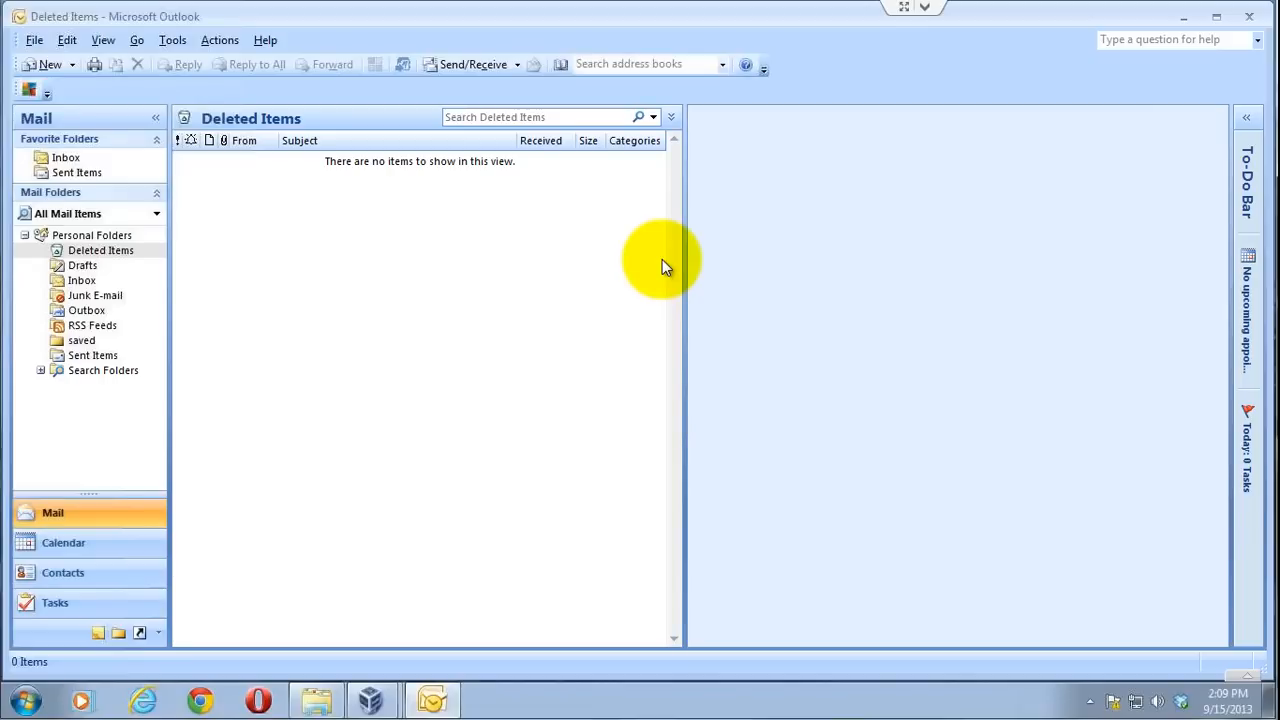
mouse_move(835, 280)
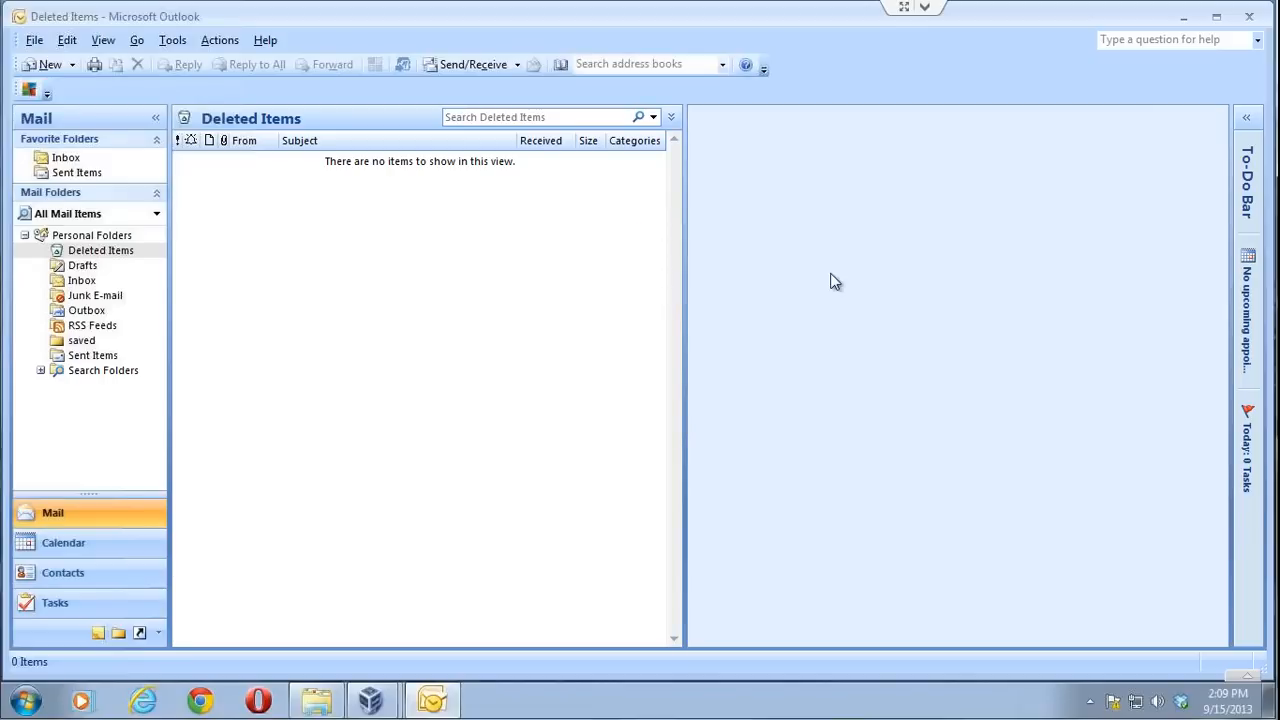